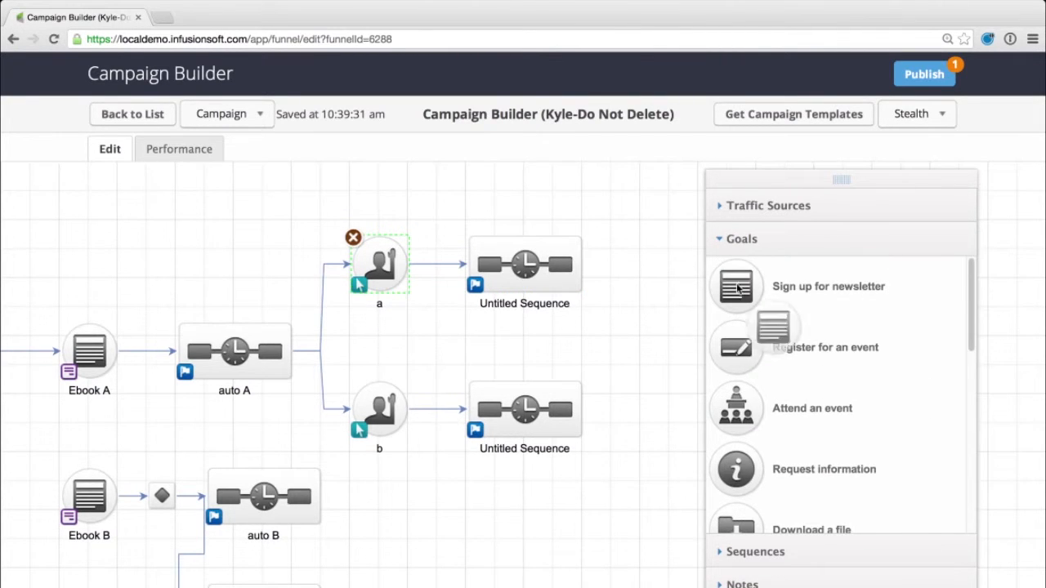
Step: Place a Purchase online goal on the canvas and show the Sequences elements
left_click_drag(736, 286, 640, 265)
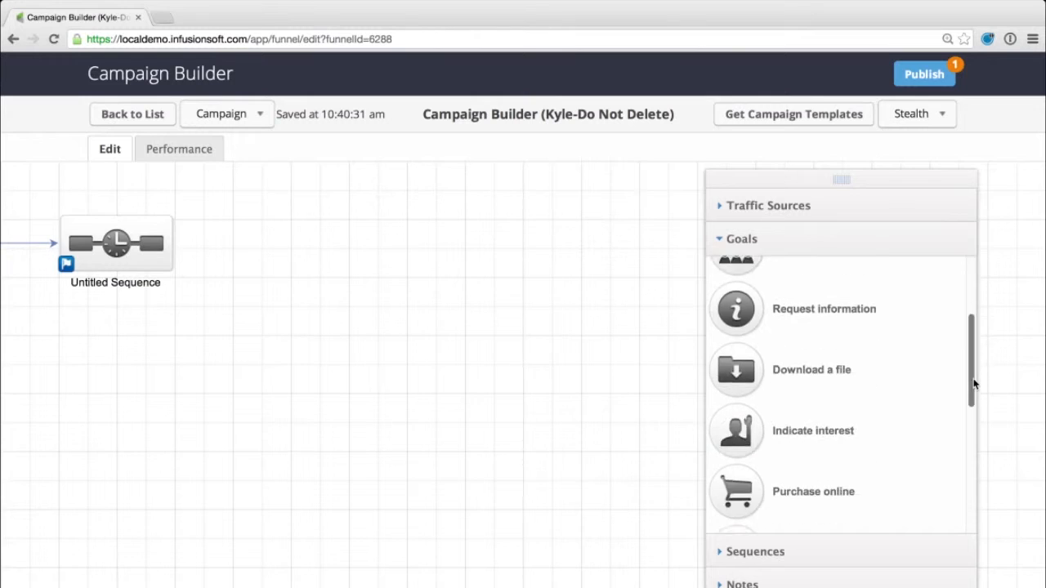
left_click_drag(736, 491, 319, 416)
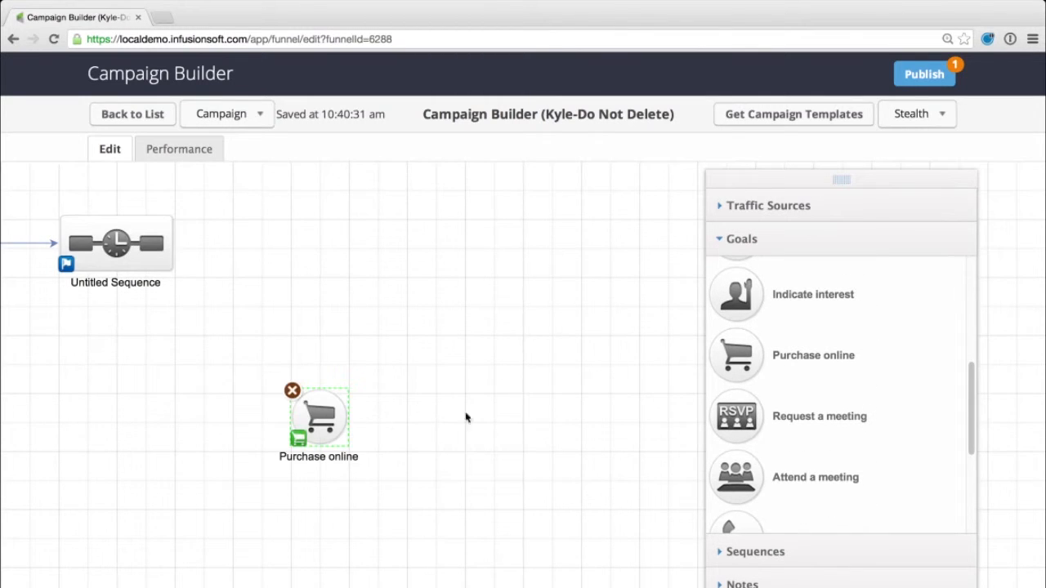
mouse_move(760, 570)
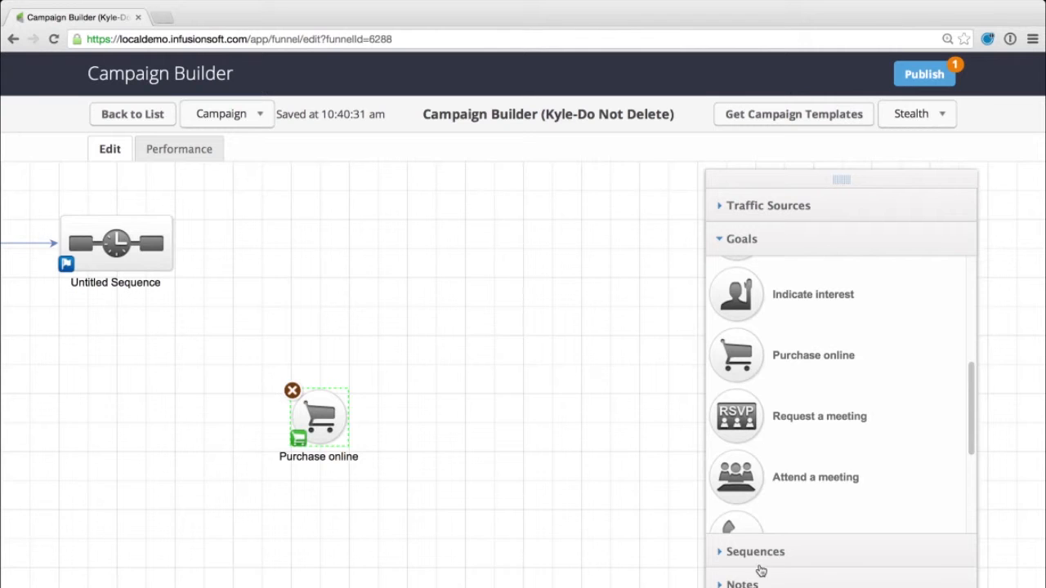
left_click(755, 552)
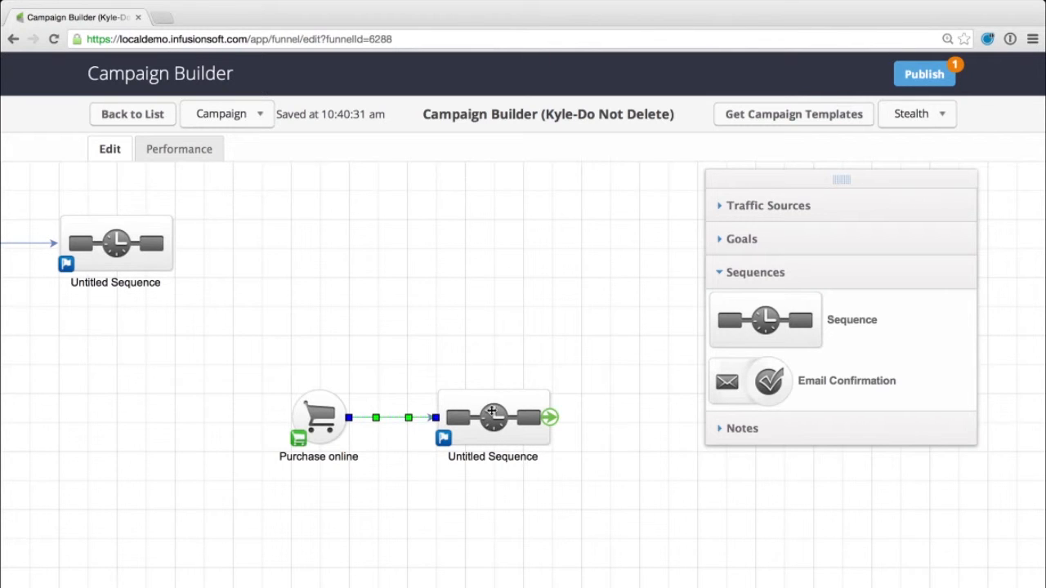
Step: Give the new sequence an Assign an Owner step after Start and return to the canvas
double_click(492, 417)
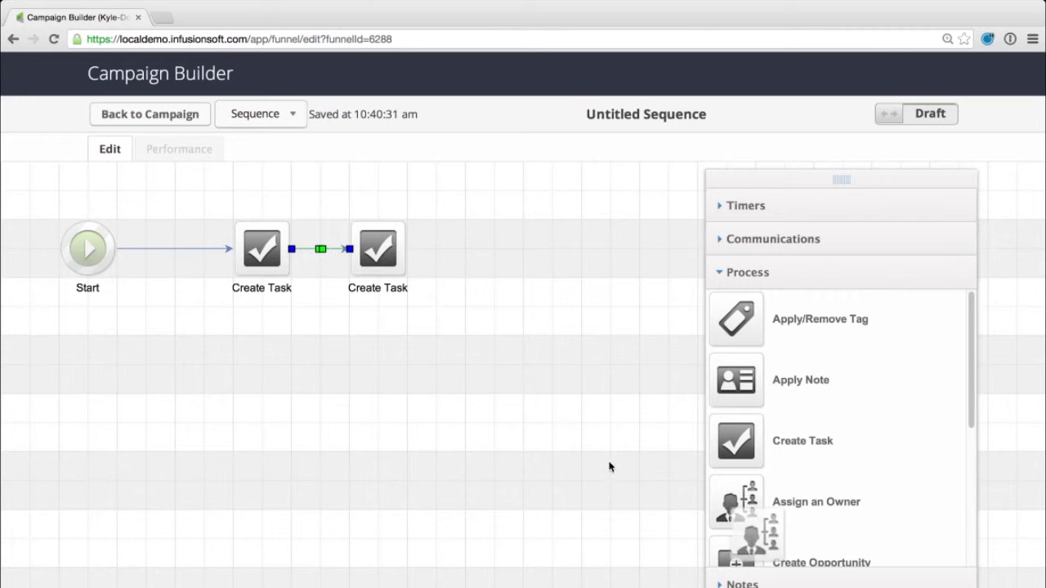
left_click_drag(743, 502, 175, 245)
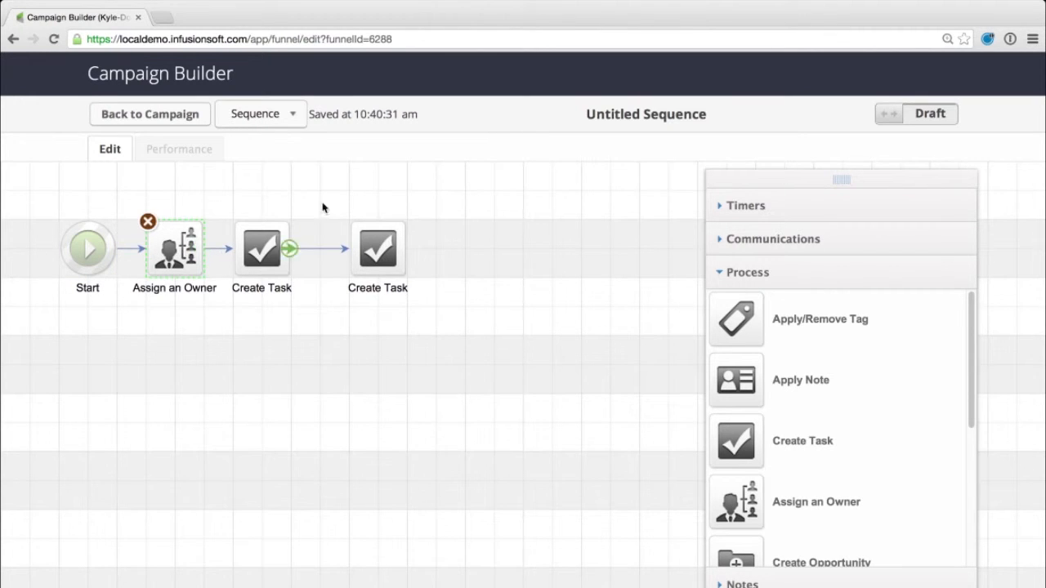
left_click(149, 114)
type("1")
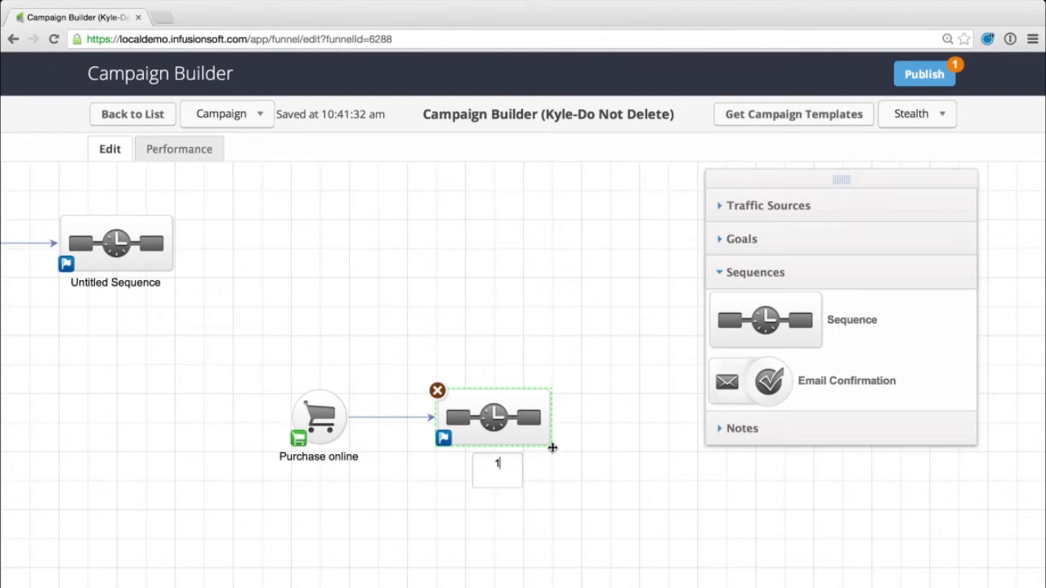
Step: Confirm sequence name 1, add an Indicate interest goal and a second sequence after it
left_click(740, 238)
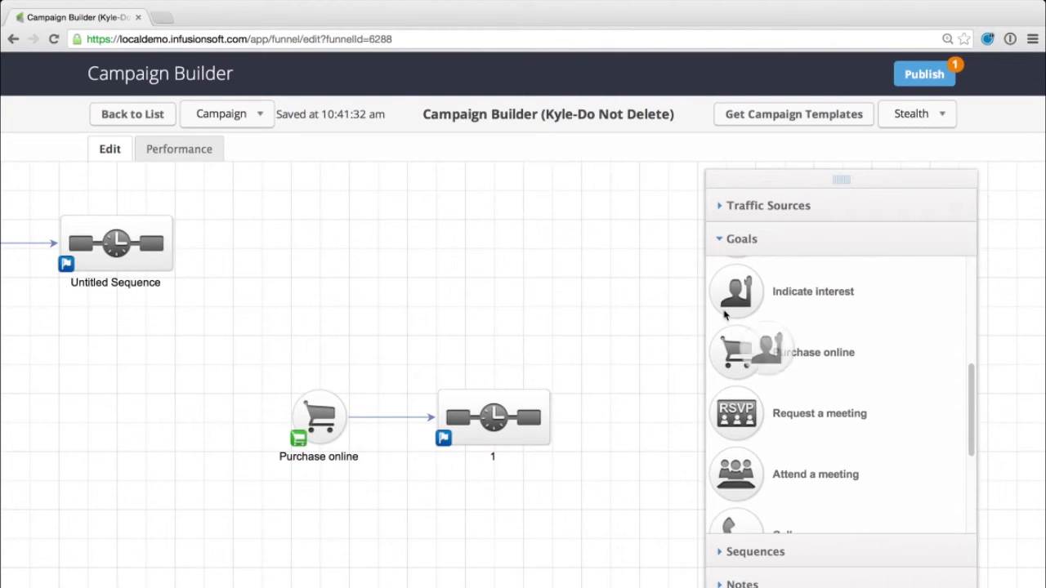
left_click_drag(736, 291, 608, 417)
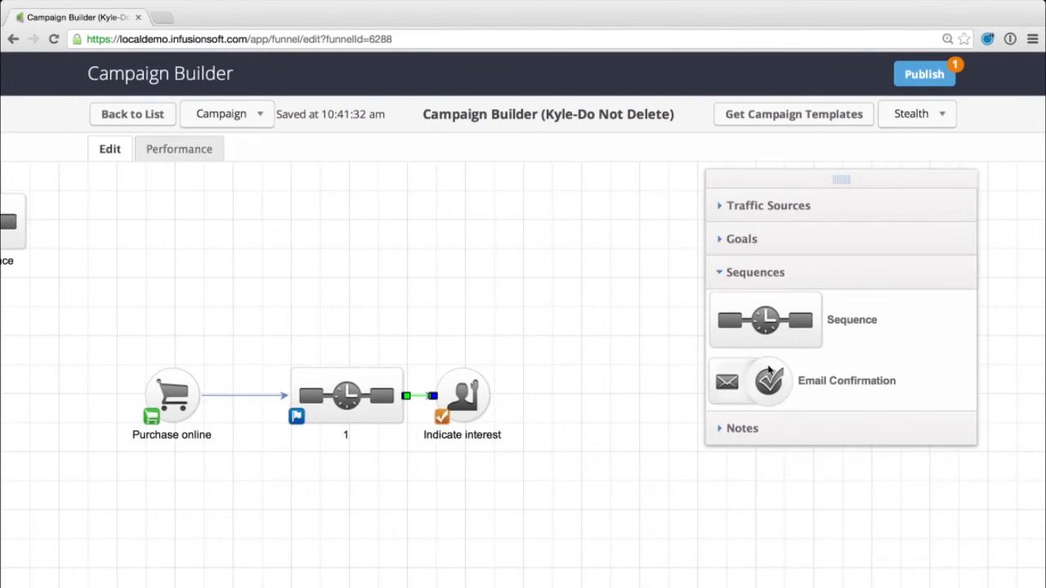
left_click_drag(765, 320, 607, 396)
type("2")
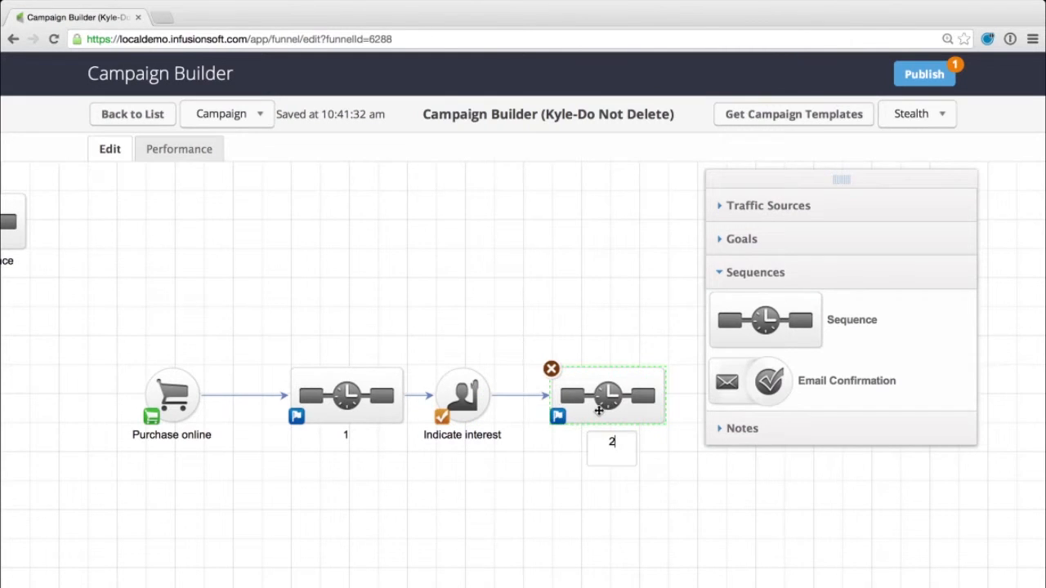
Step: Add an email step after Start inside sequence 2
double_click(606, 396)
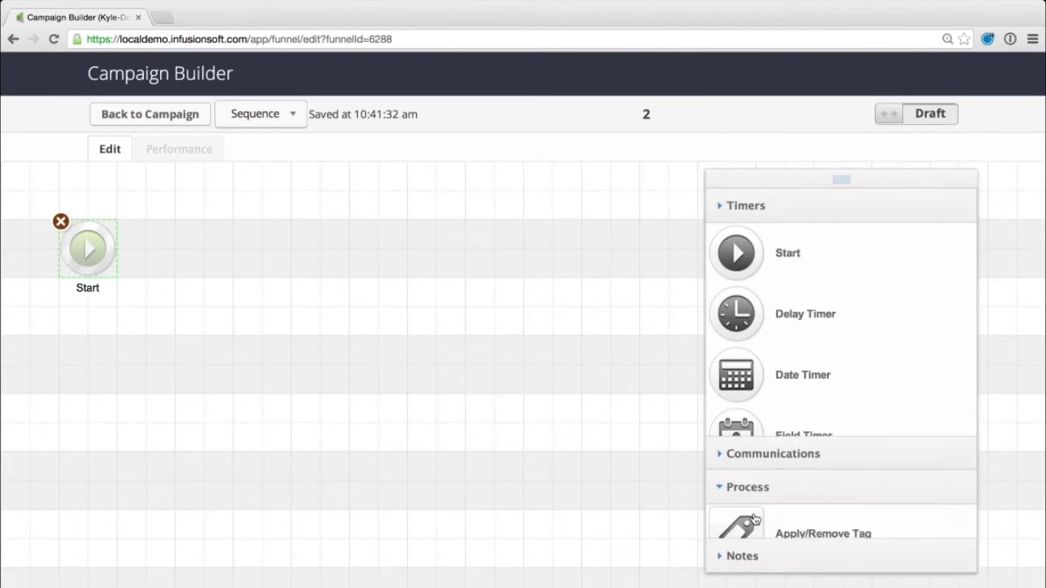
left_click(772, 453)
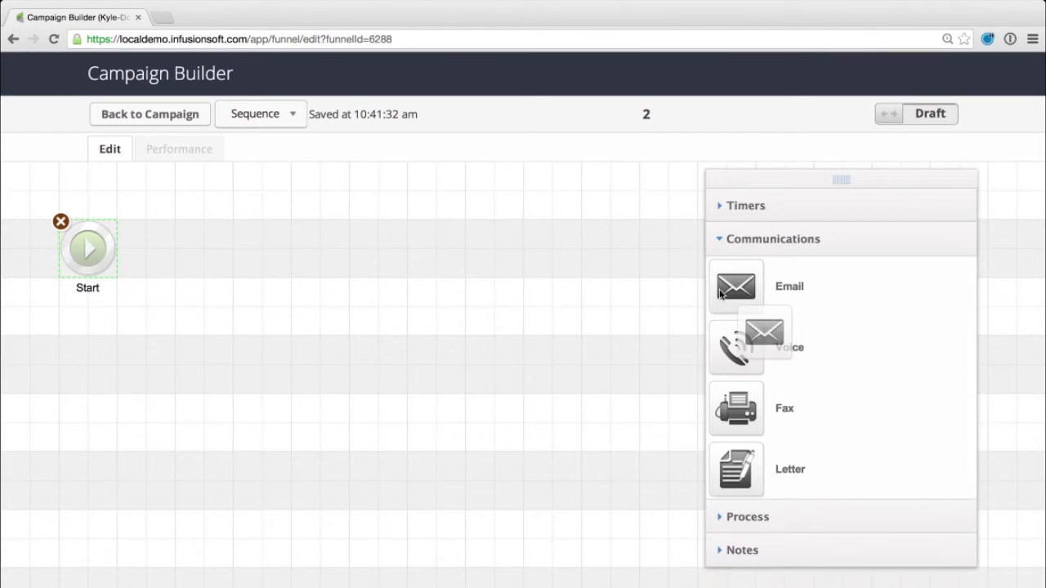
left_click_drag(735, 286, 233, 249)
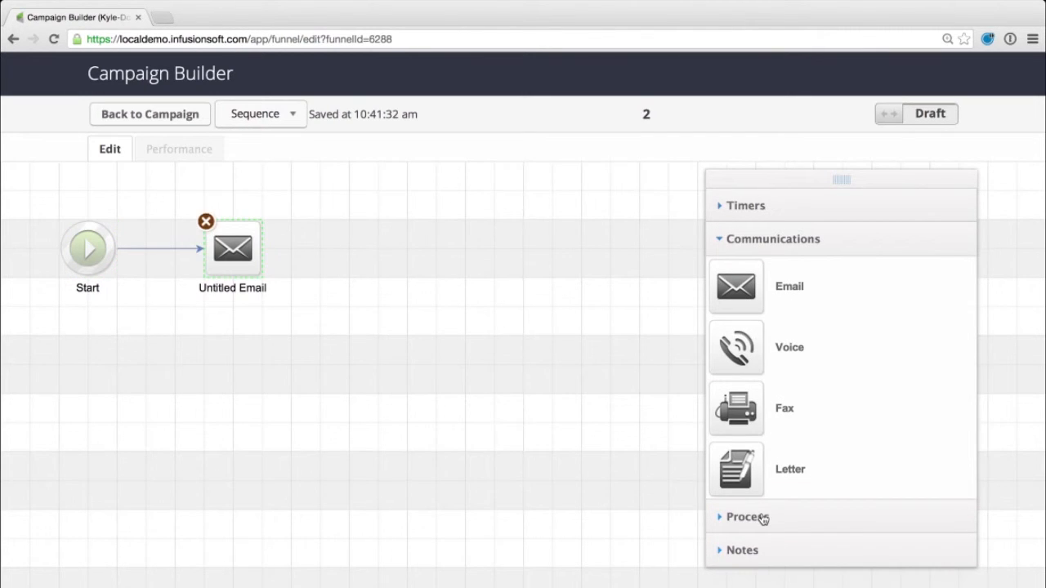
Step: Add a Create Task step, return to the canvas and select the Indicate interest goal
left_click(744, 517)
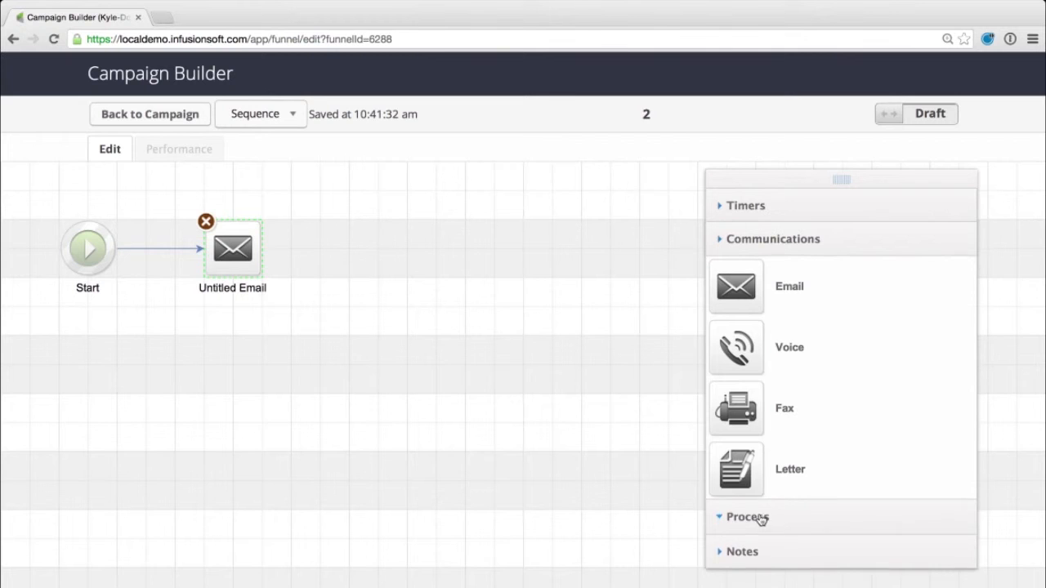
left_click(747, 516)
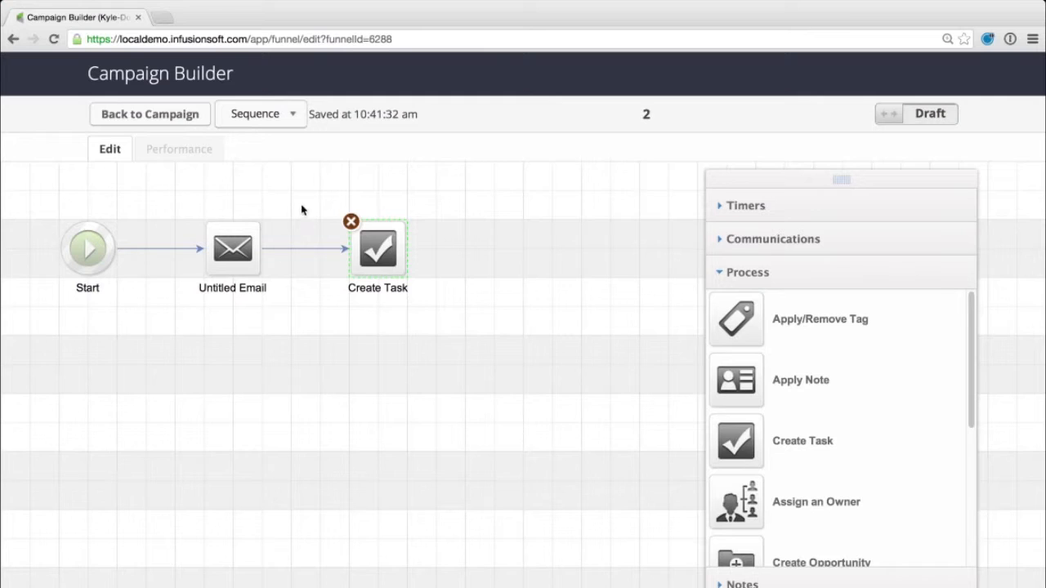
left_click(150, 113)
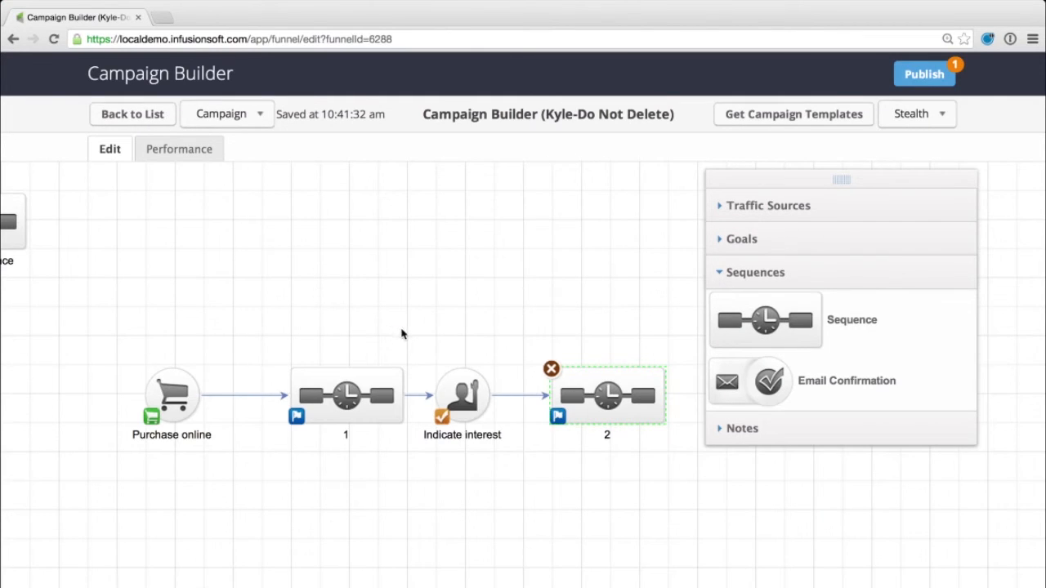
left_click(462, 396)
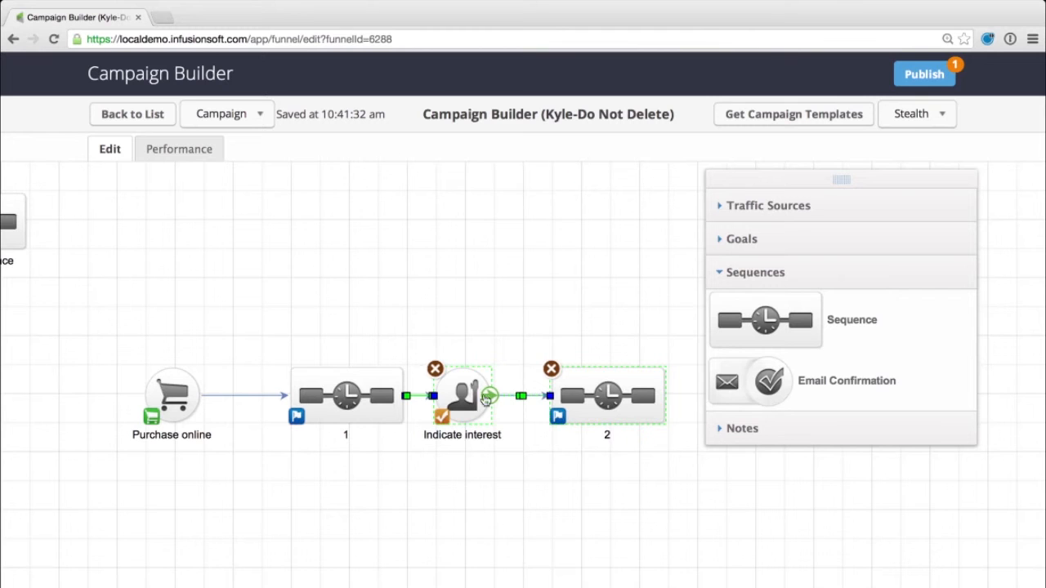